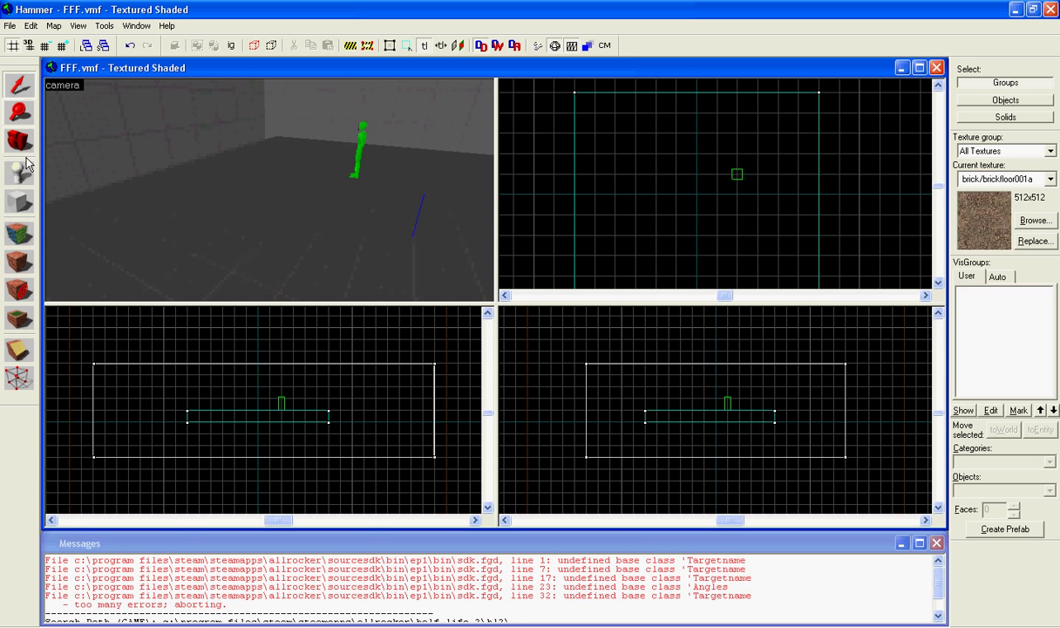
Switch to the Entity Tool to place a point entity on the floor near the figure
left_click(19, 172)
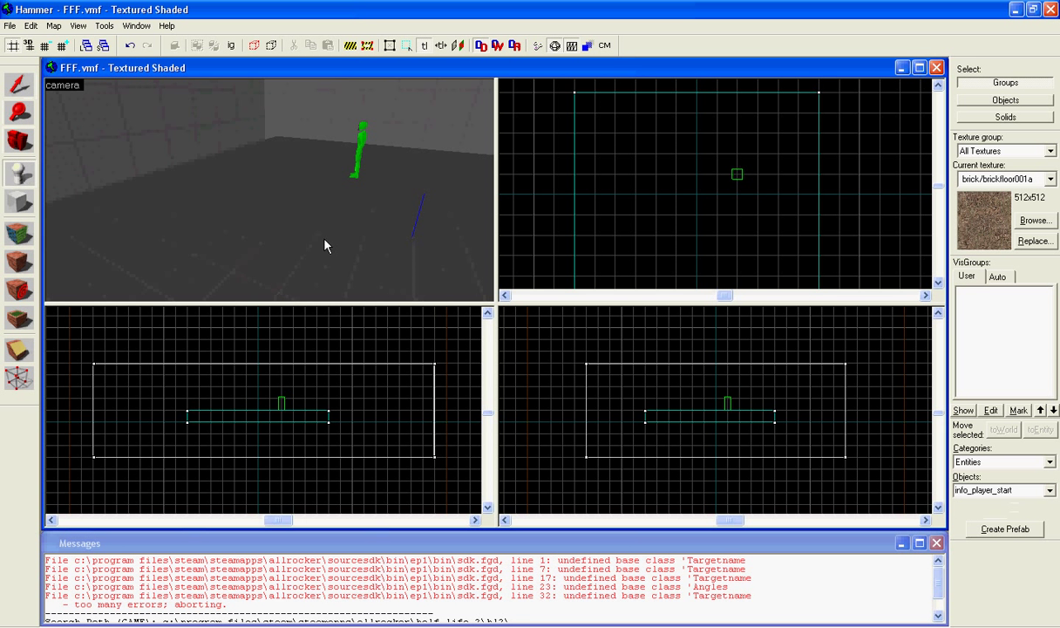
mouse_move(307, 237)
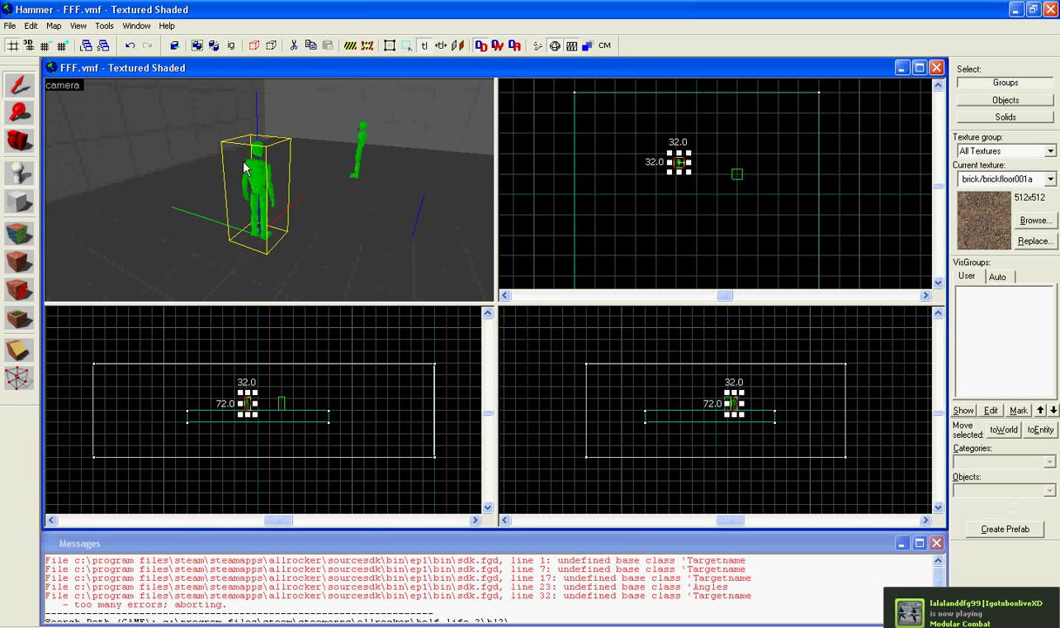
Change the new entity's class to npc_citizen with the Male 2 model and apply it
double_click(252, 183)
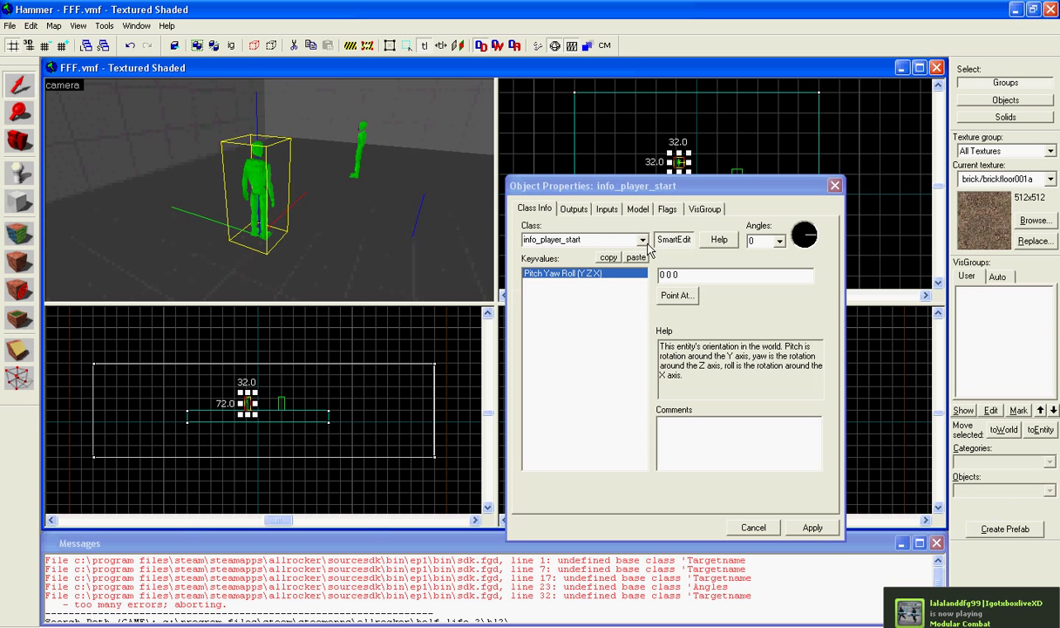
left_click(655, 239)
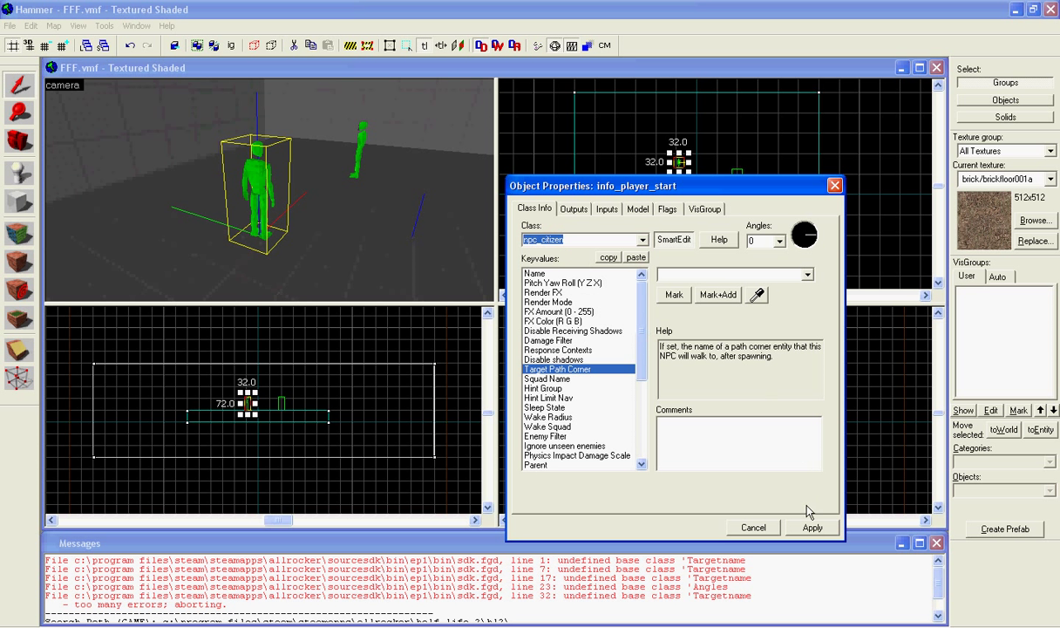
scroll("down", 3)
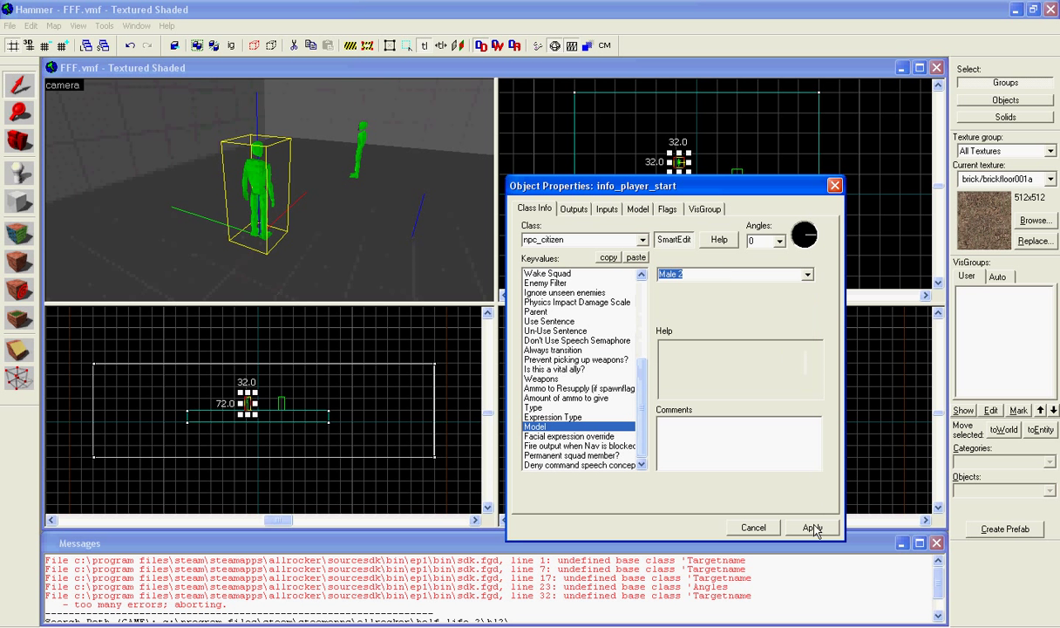
left_click(811, 527)
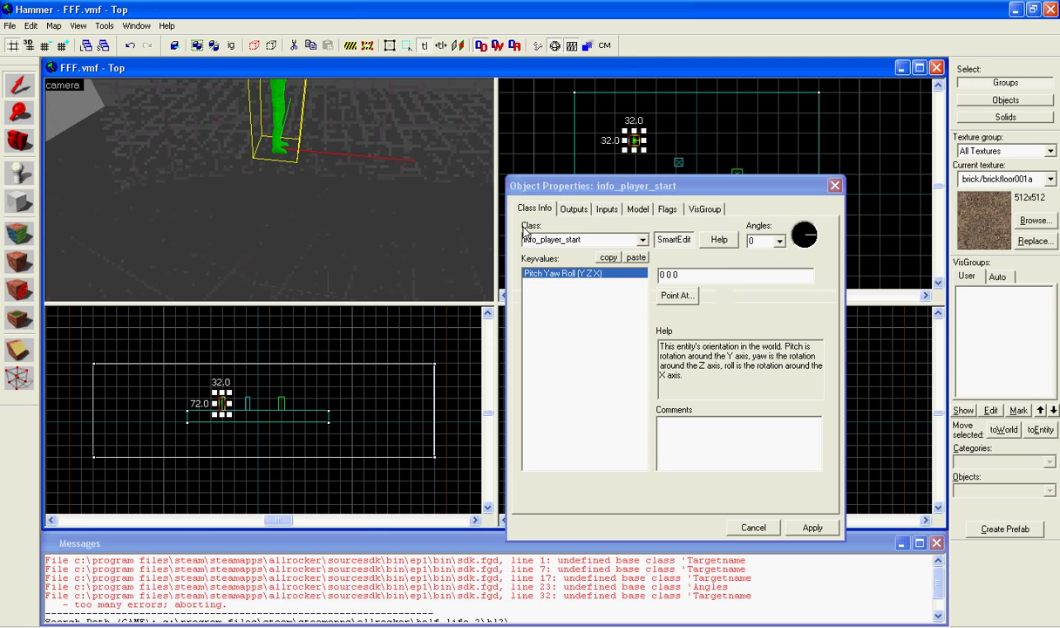
Place a path_corner entity on the room floor
left_click(580, 239)
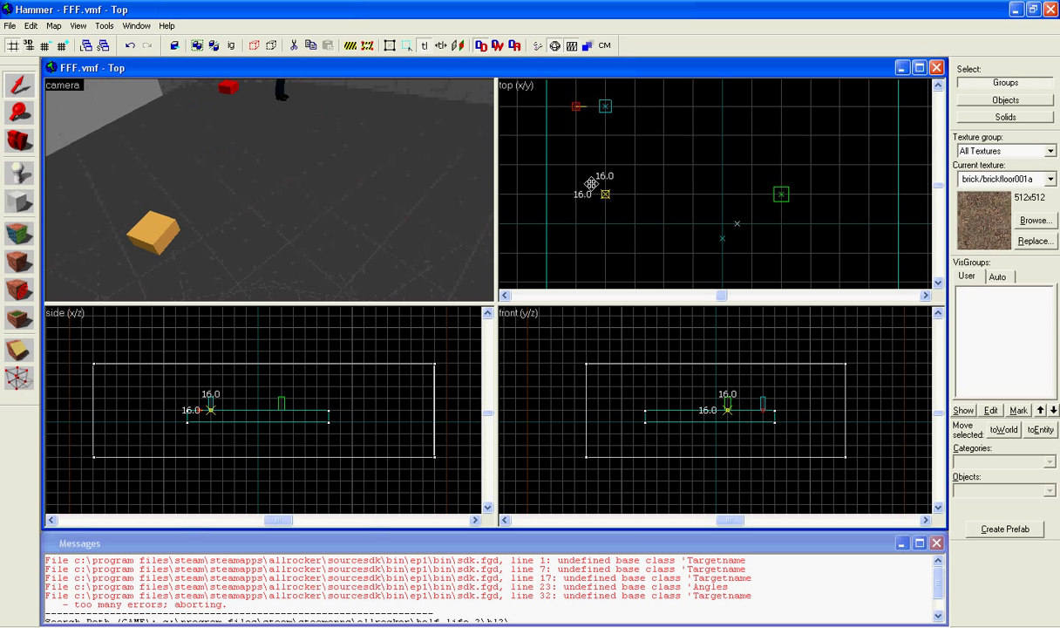
Drag the path corners to the room's corners so they form a rectangular path
left_click_drag(605, 194, 576, 223)
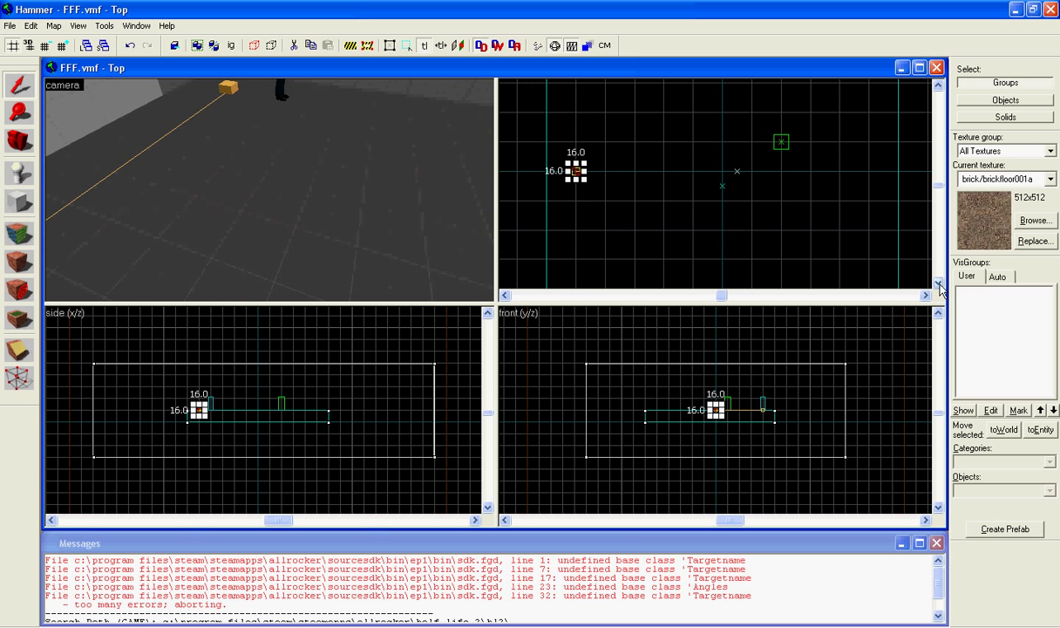
mouse_move(591, 179)
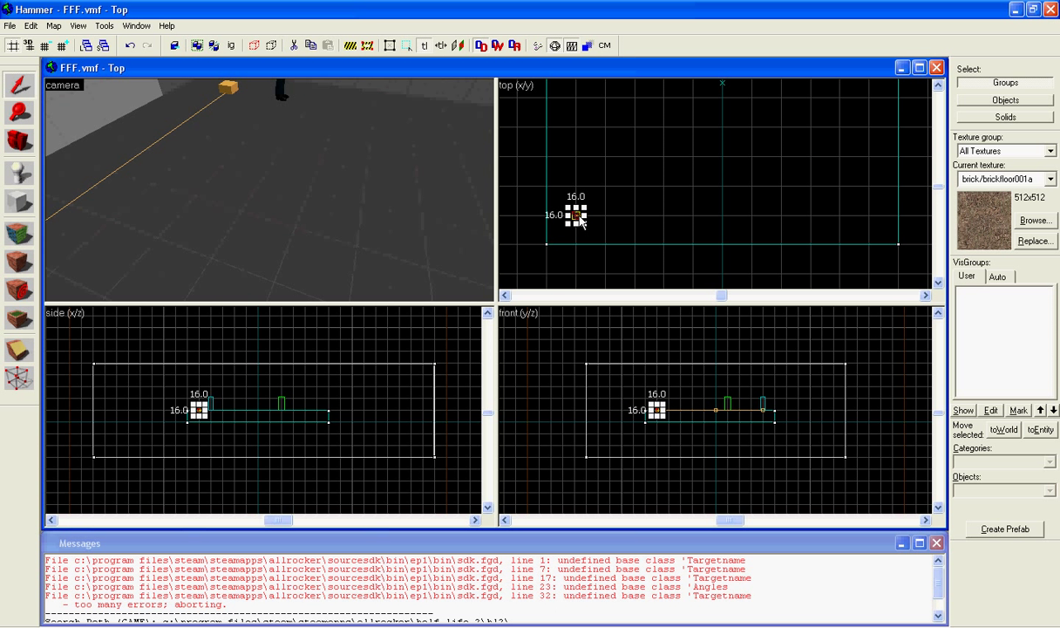
left_click_drag(575, 215, 697, 215)
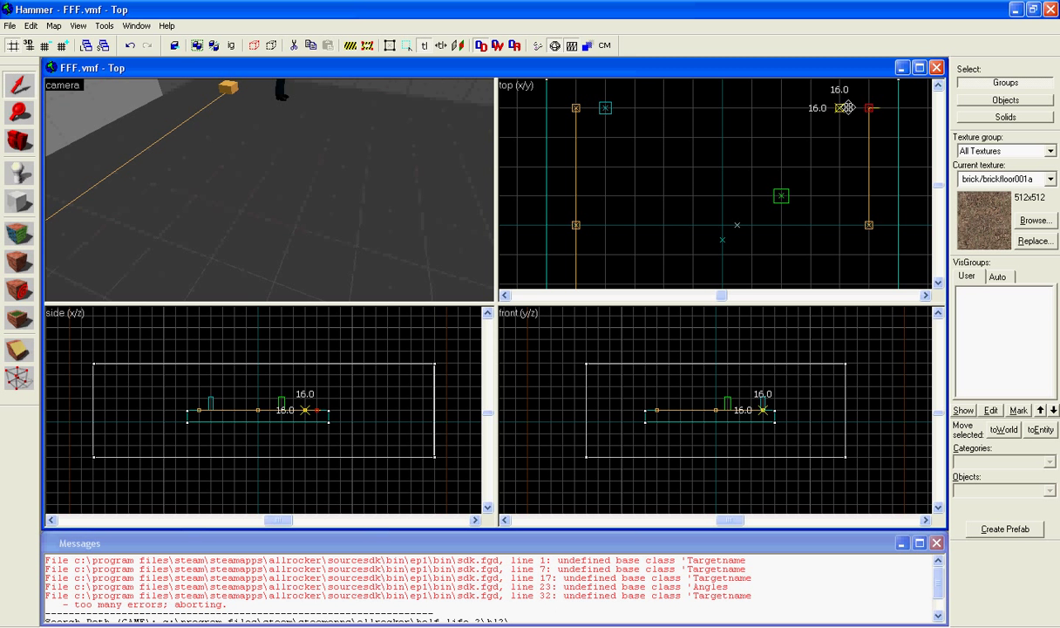
left_click_drag(846, 107, 722, 108)
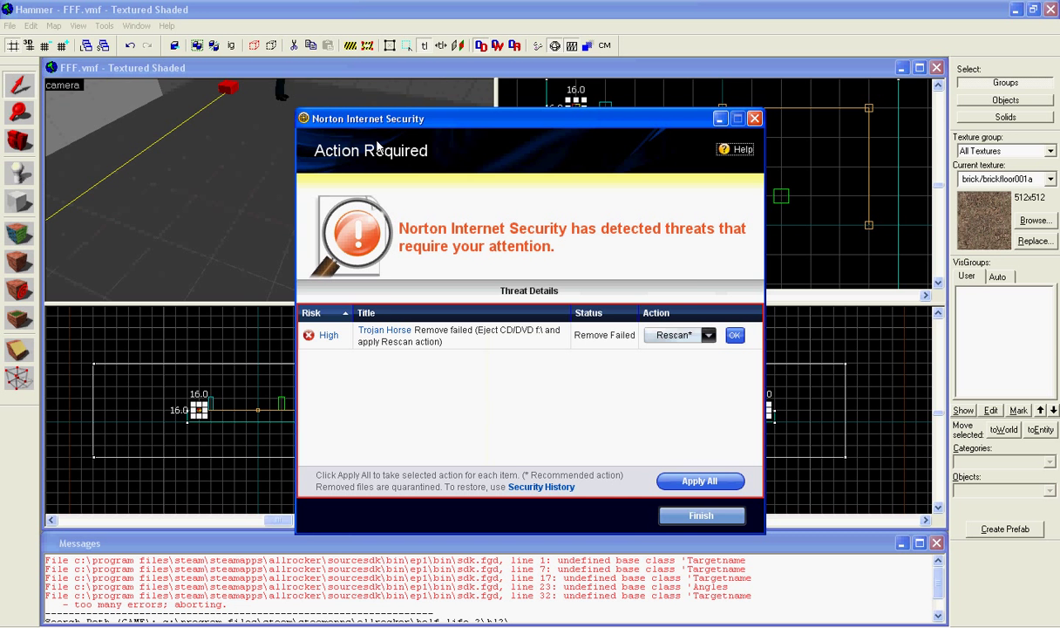
Dismiss the Norton threat alert and confirm the security request
left_click(754, 118)
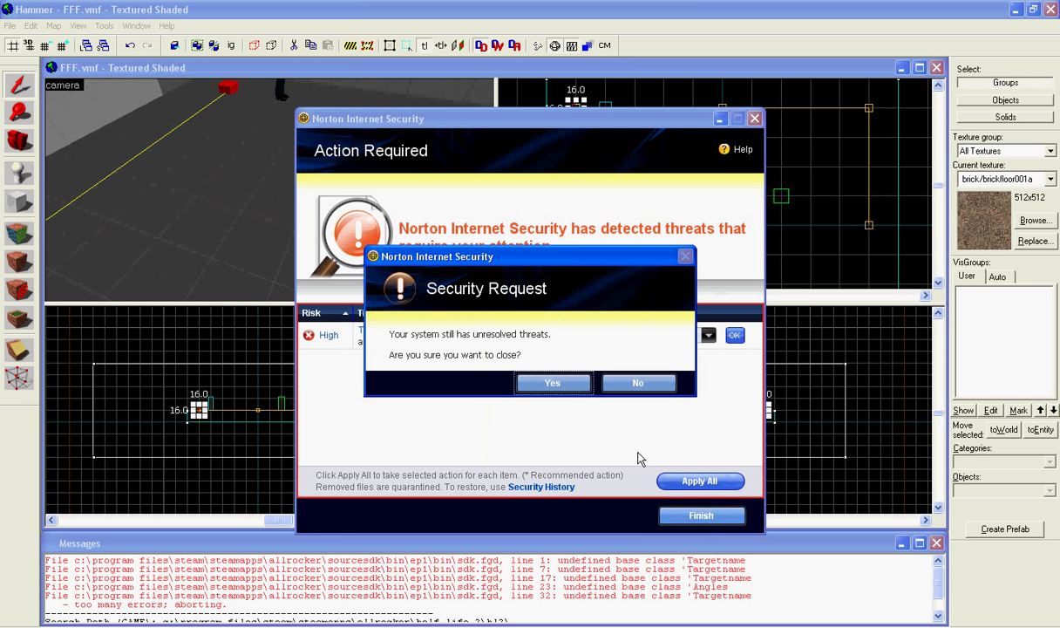
left_click(552, 382)
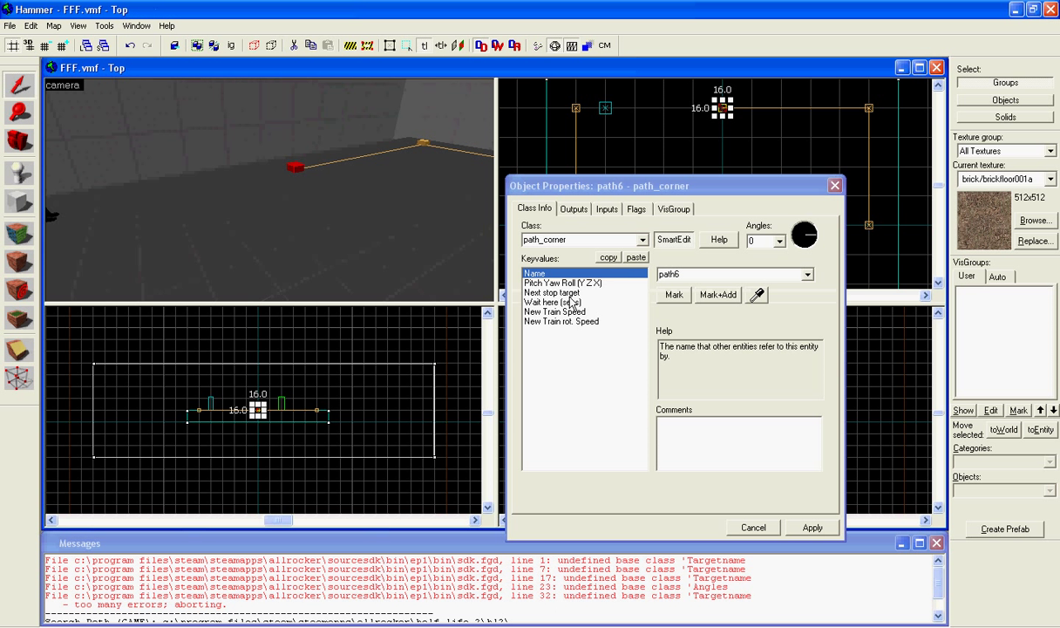
Set path6's Next stop target to 12, closing the loop, and apply
left_click(551, 292)
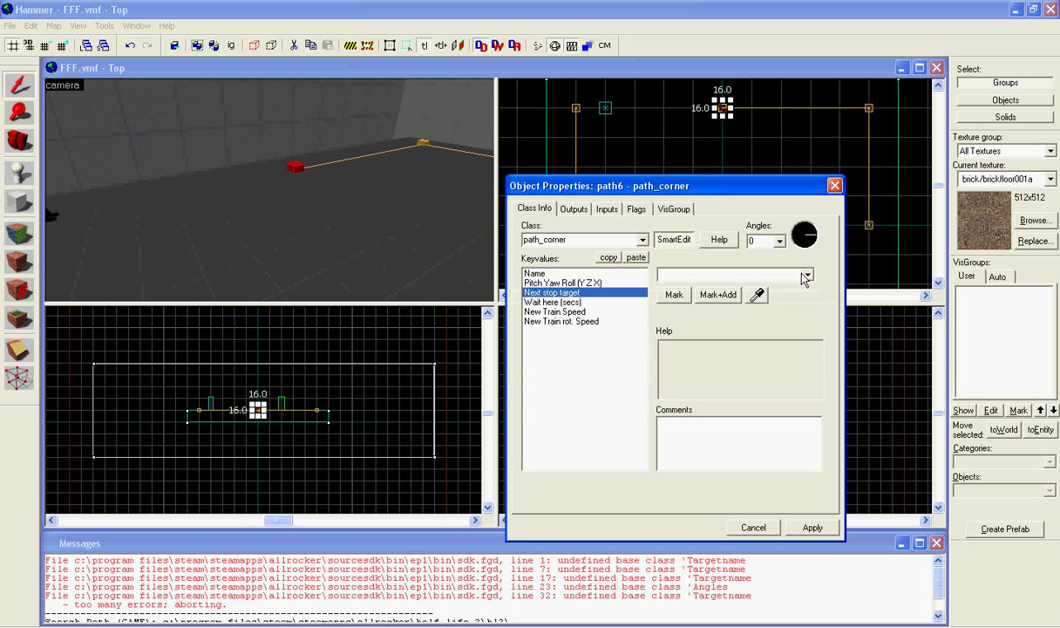
left_click(806, 275)
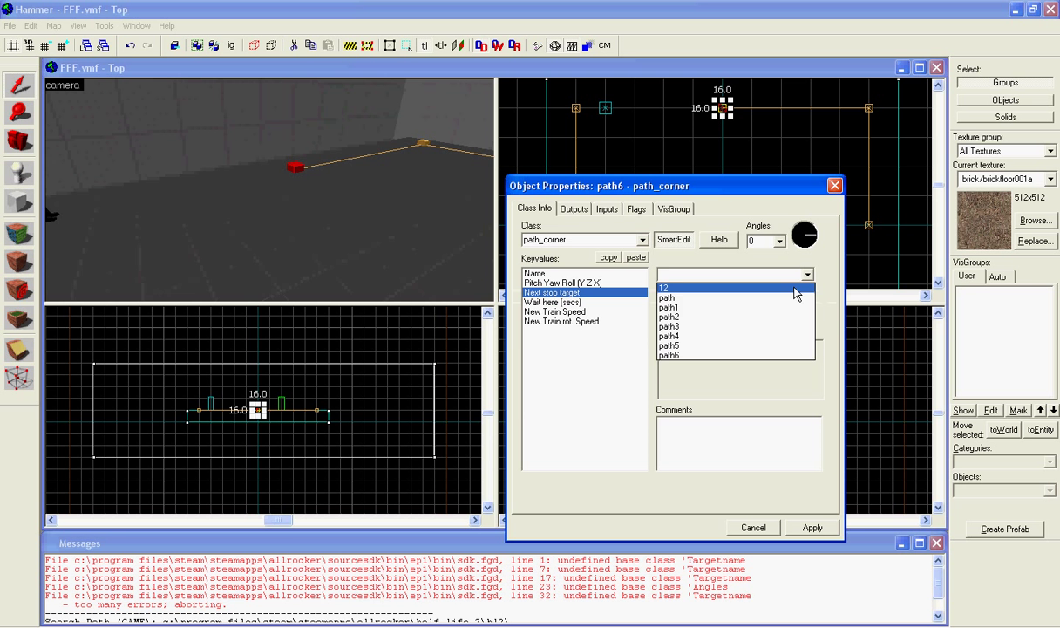
left_click(667, 287)
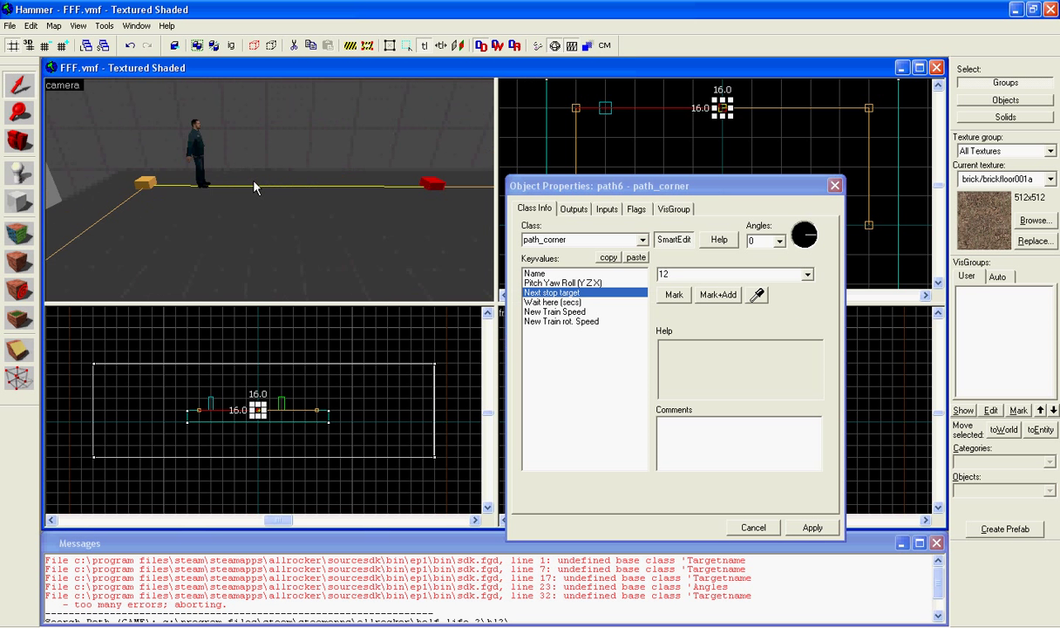
left_click(305, 140)
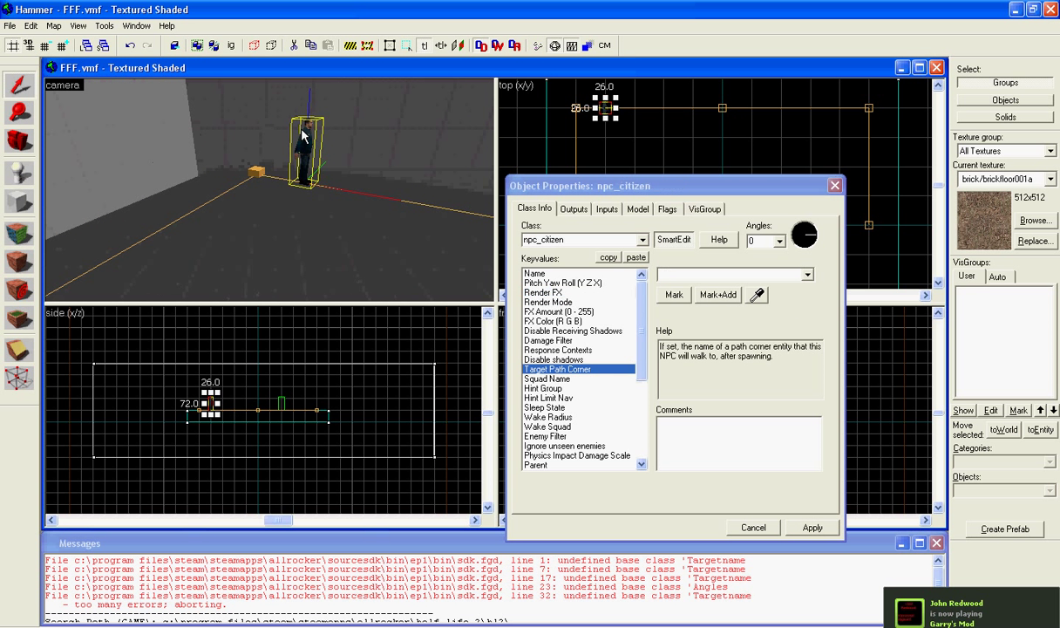
mouse_move(540, 377)
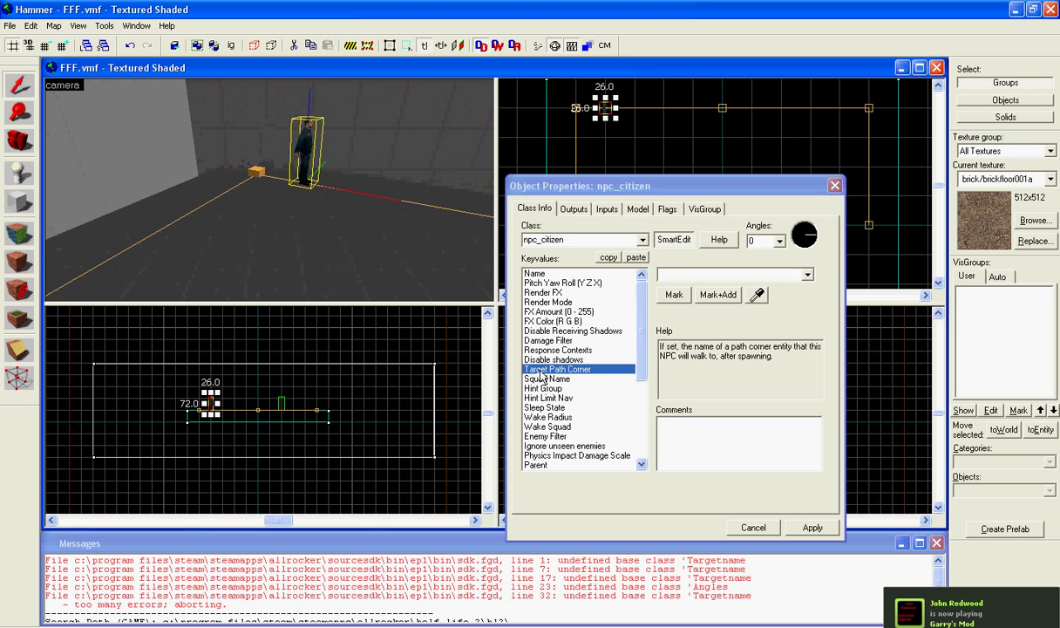
Set the npc_citizen's Target Path Corner to 12 and apply
left_click(805, 274)
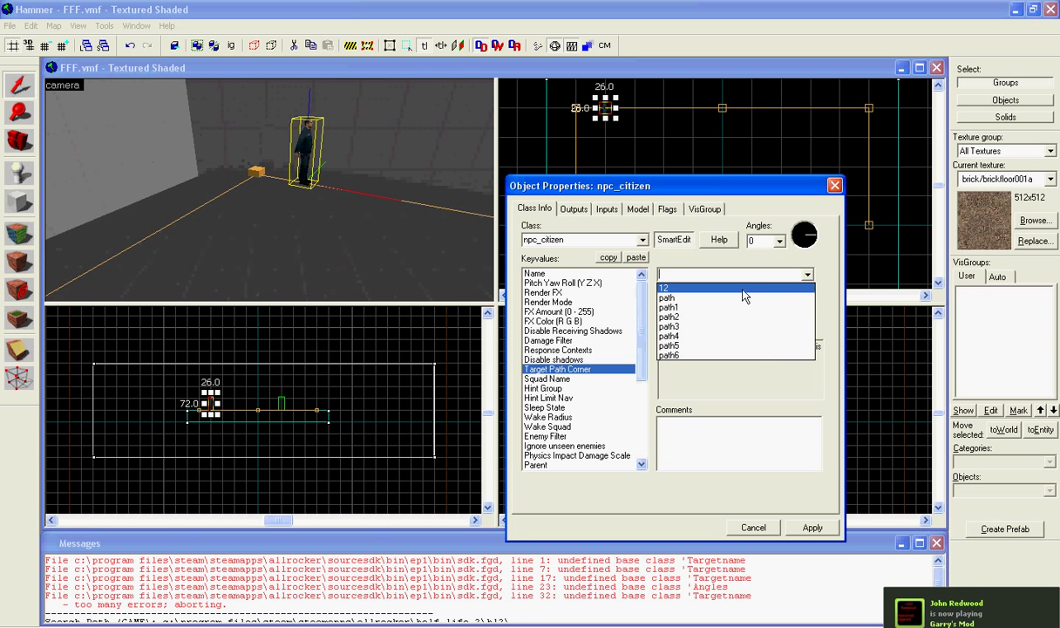
left_click(664, 288)
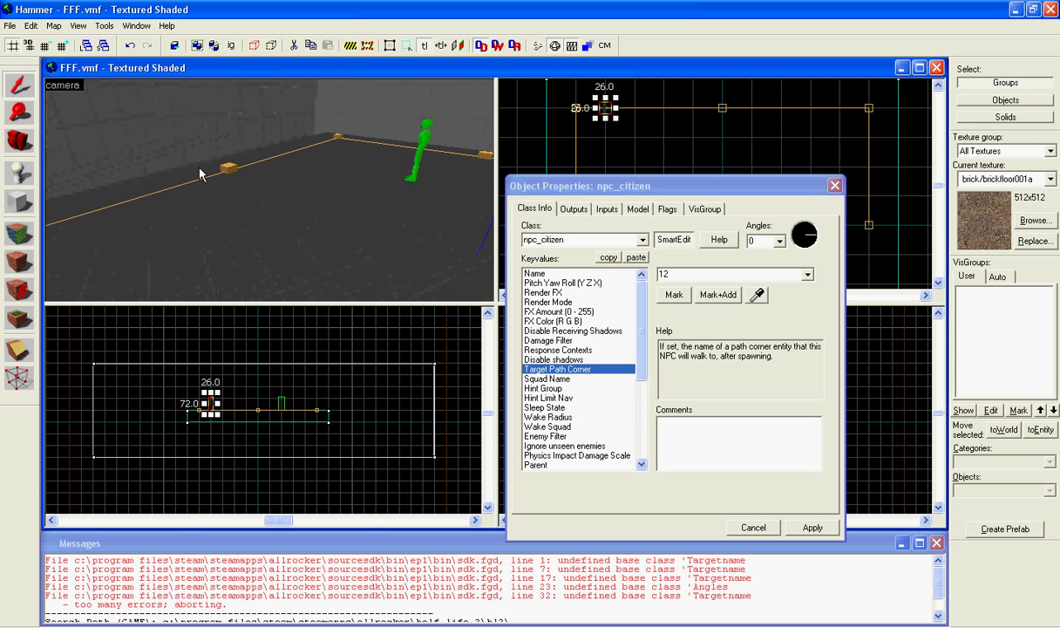
left_click(10, 26)
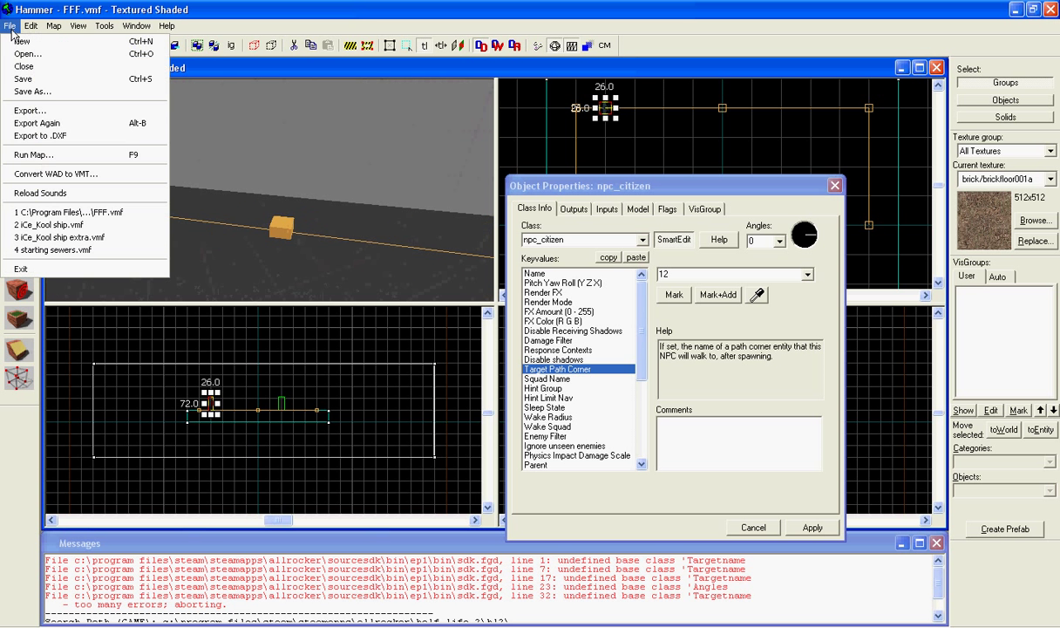
Run Map with BSP/VIS/RAD on Normal to compile and launch the map
left_click(33, 155)
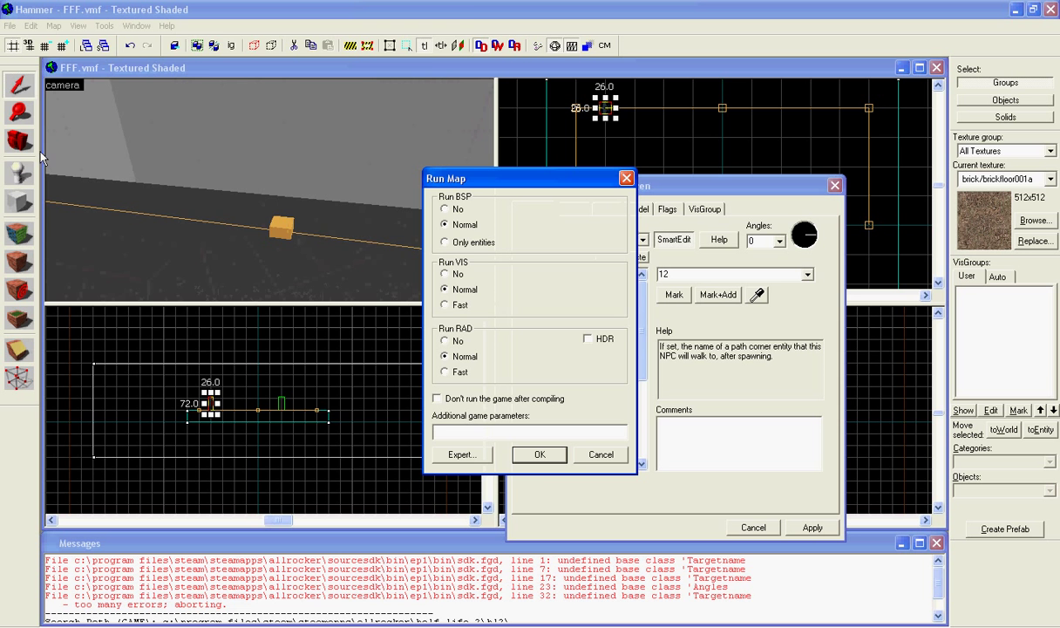
left_click(539, 454)
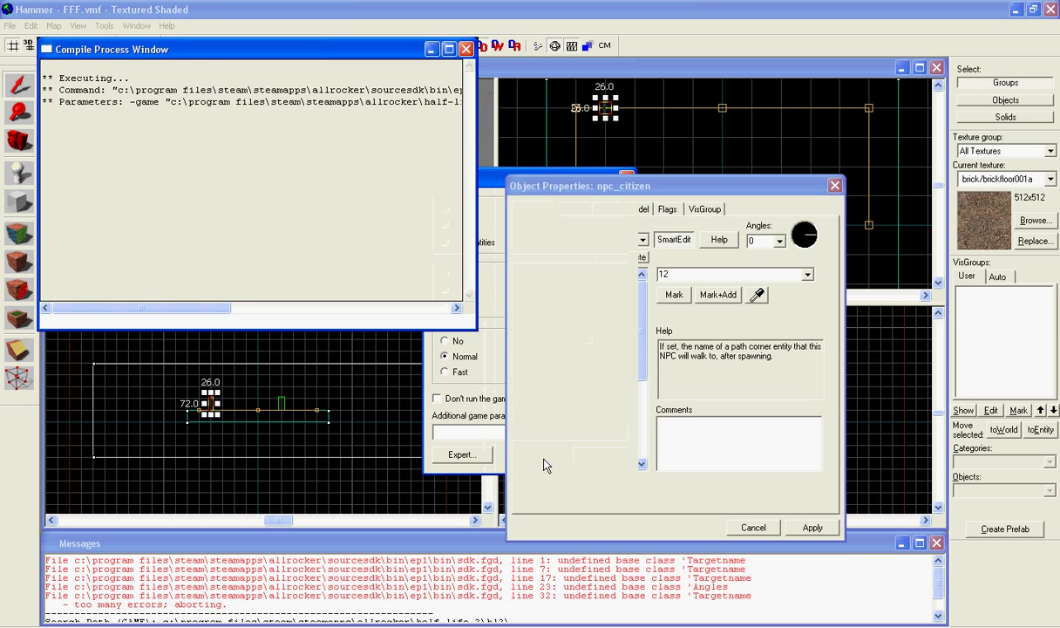